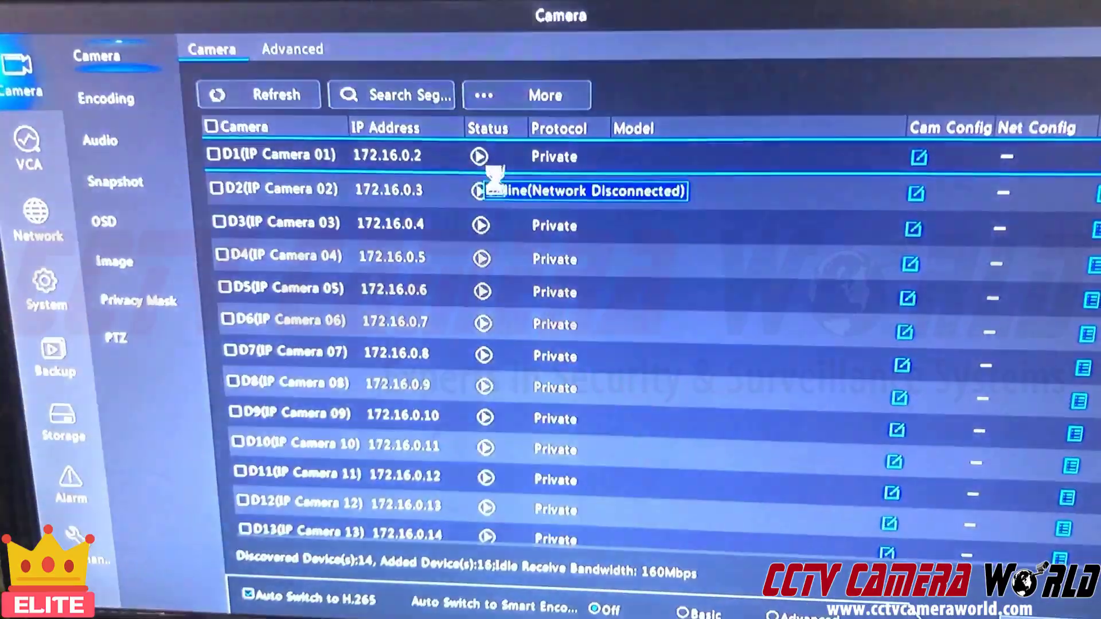
Show the recorder's TCP/IP settings (192.168.1.214, gateway 192.168.1.1) and toggle Enable DHCP.
{"action": "left_click", "coordinate": [37, 222]}
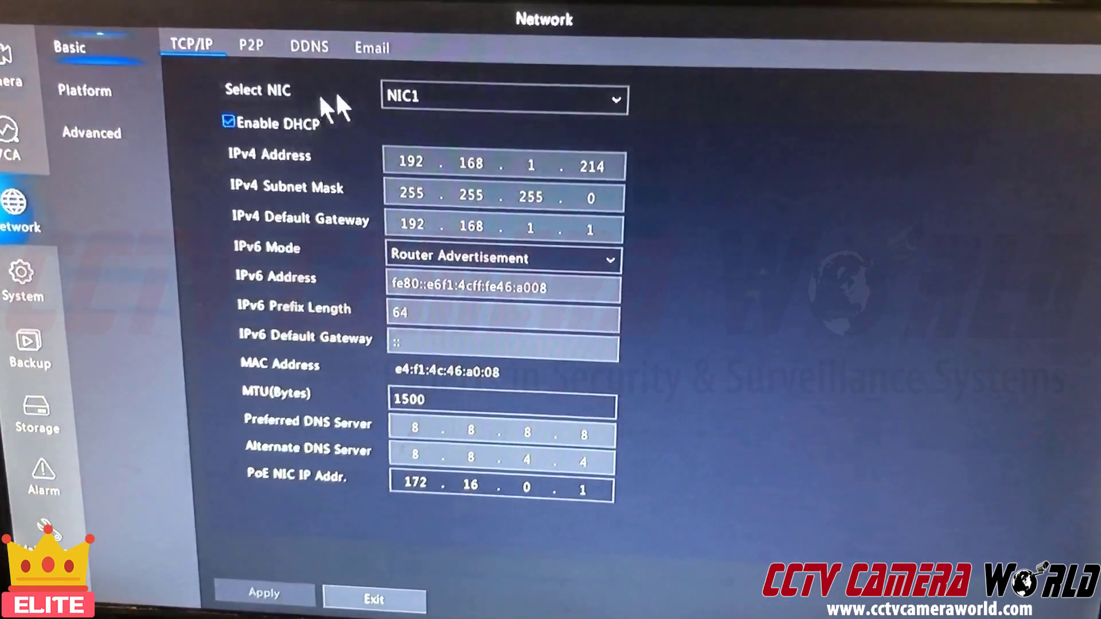
{"action": "left_click", "coordinate": [228, 121]}
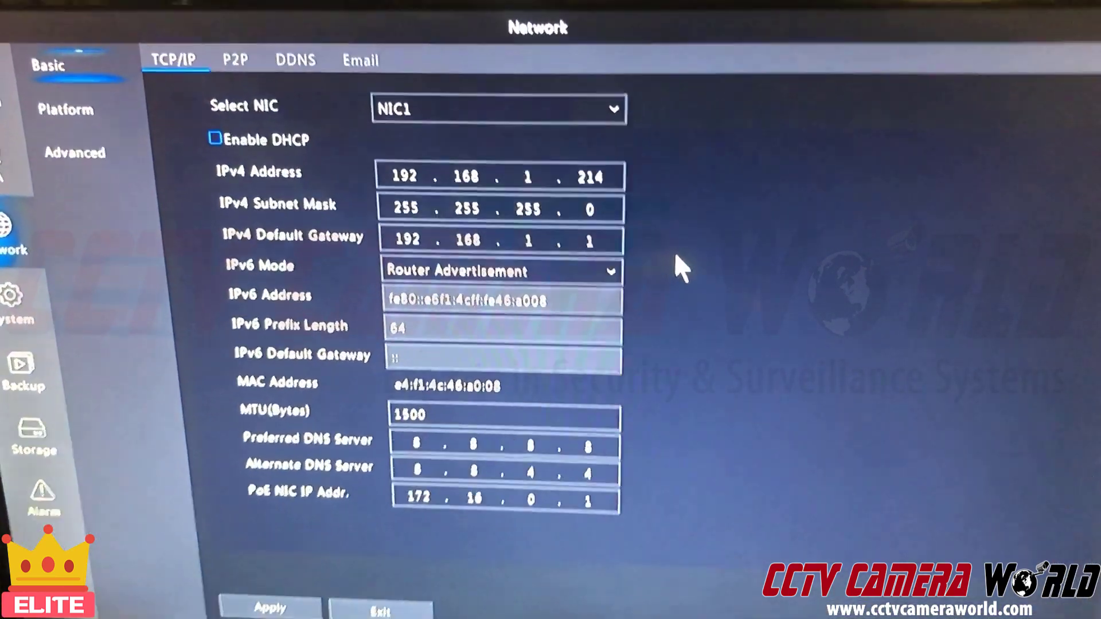
{"action": "left_click", "coordinate": [215, 139]}
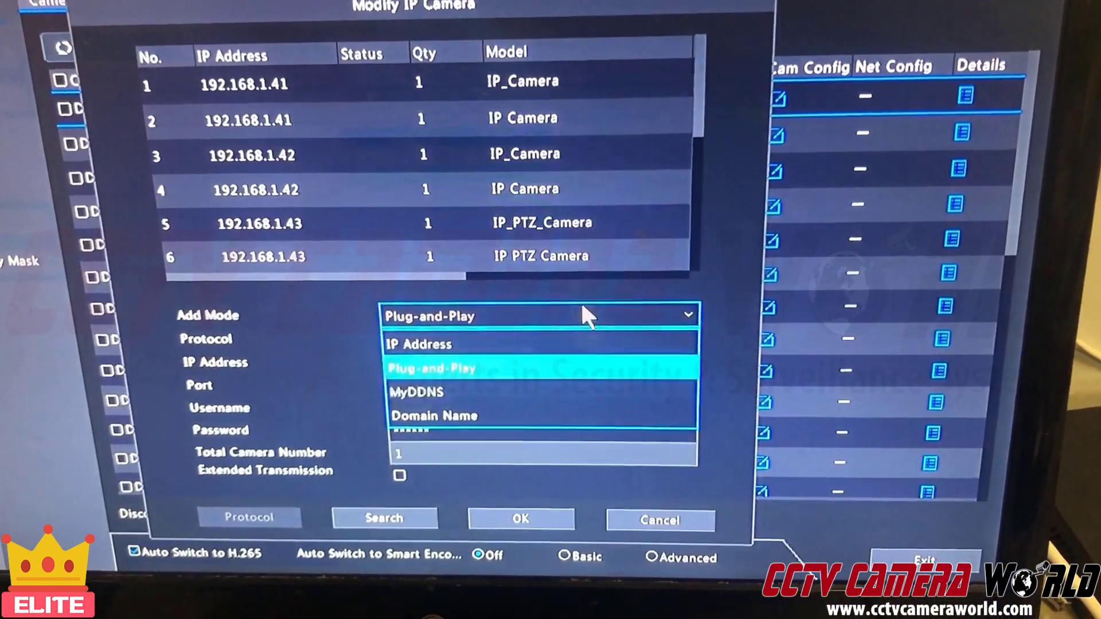
Add an ONVIF camera by IP address at 172.16.0.2, port 80, user admin, and confirm.
{"action": "left_click", "coordinate": [418, 343]}
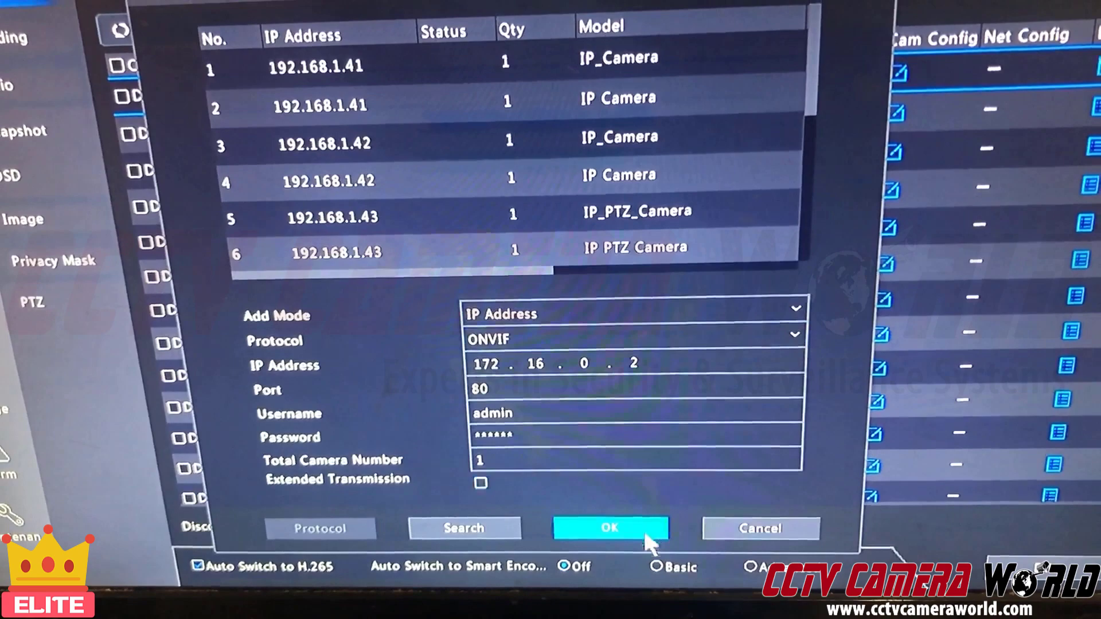
{"action": "left_click", "coordinate": [610, 527]}
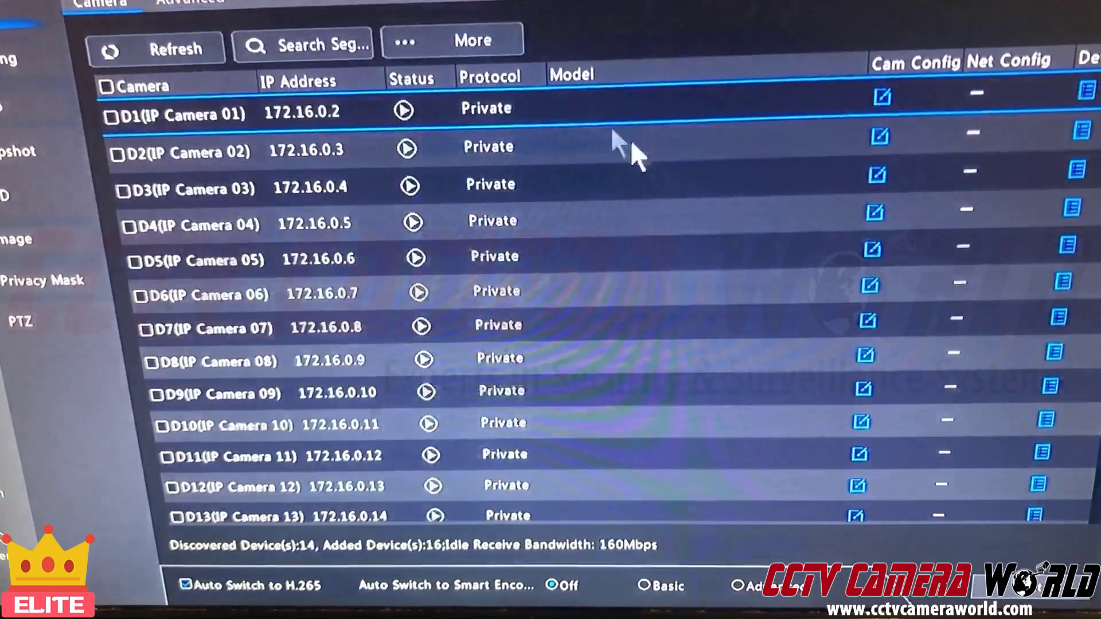